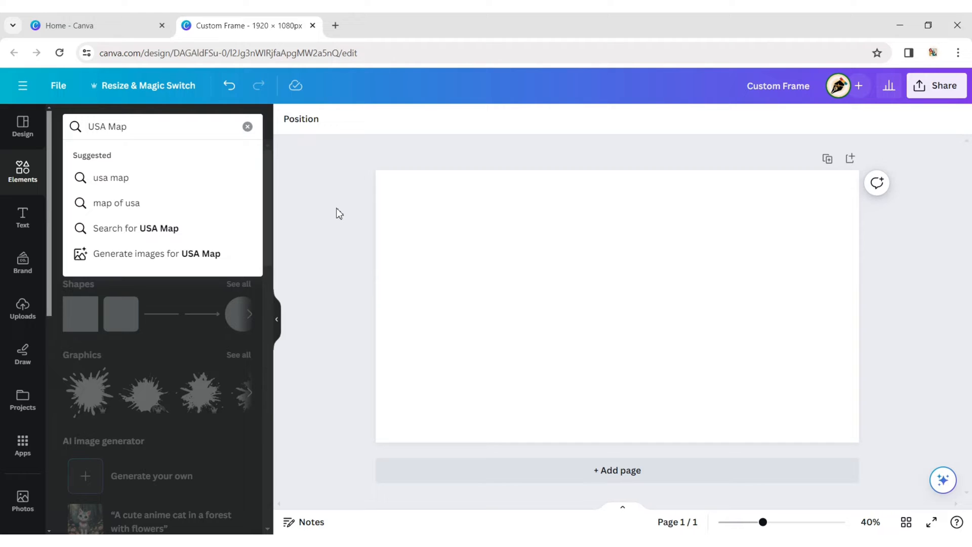
Step: Place the green USA map graphic from Elements search results and stretch it to fill the page
{"action": "key", "text": "Enter"}
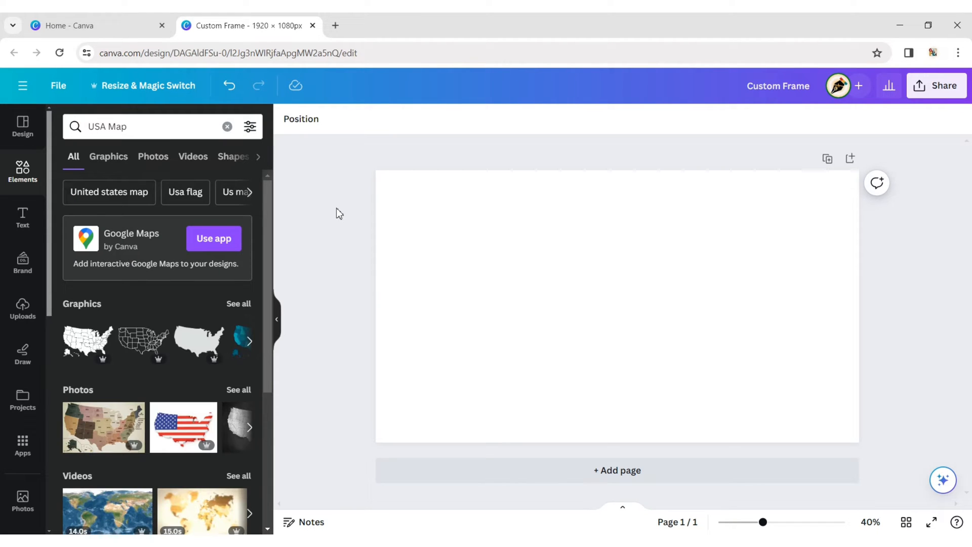
{"action": "left_click", "coordinate": [109, 156]}
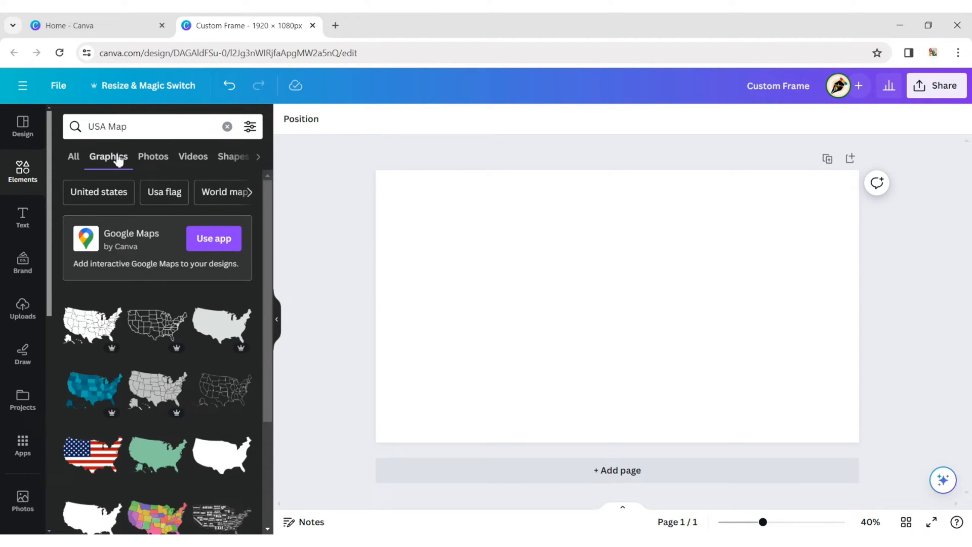
{"action": "left_click", "coordinate": [157, 455]}
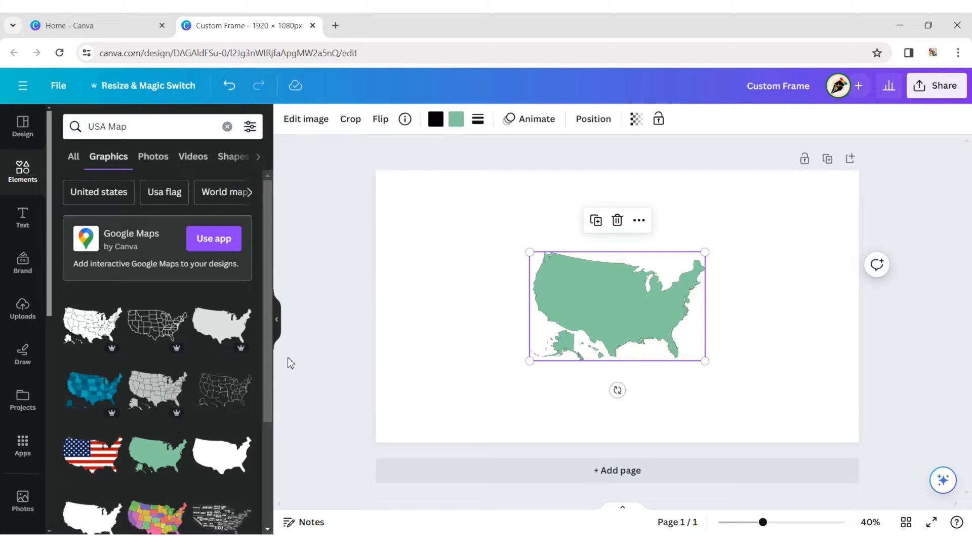
{"action": "left_click", "coordinate": [277, 319]}
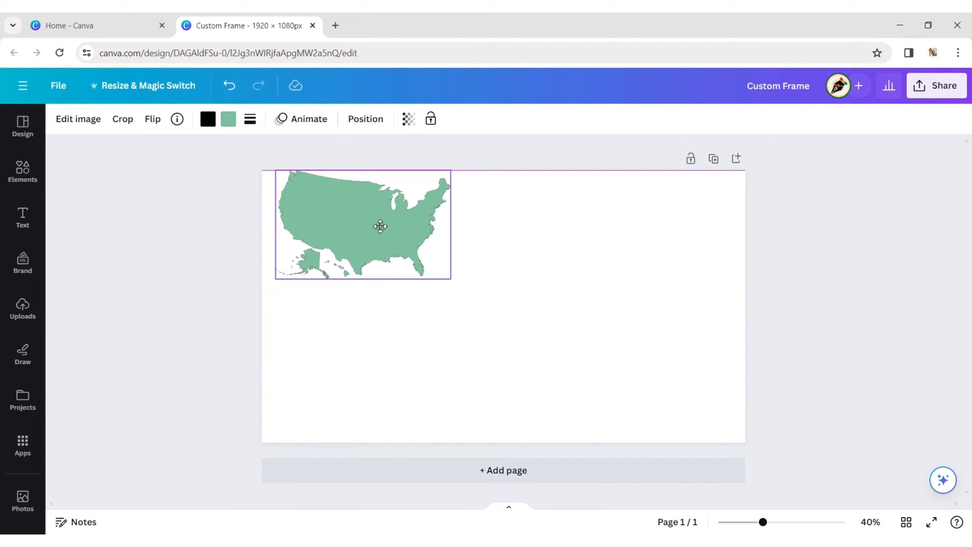
{"action": "left_click_drag", "start_coordinate": [451, 278], "coordinate": [610, 386]}
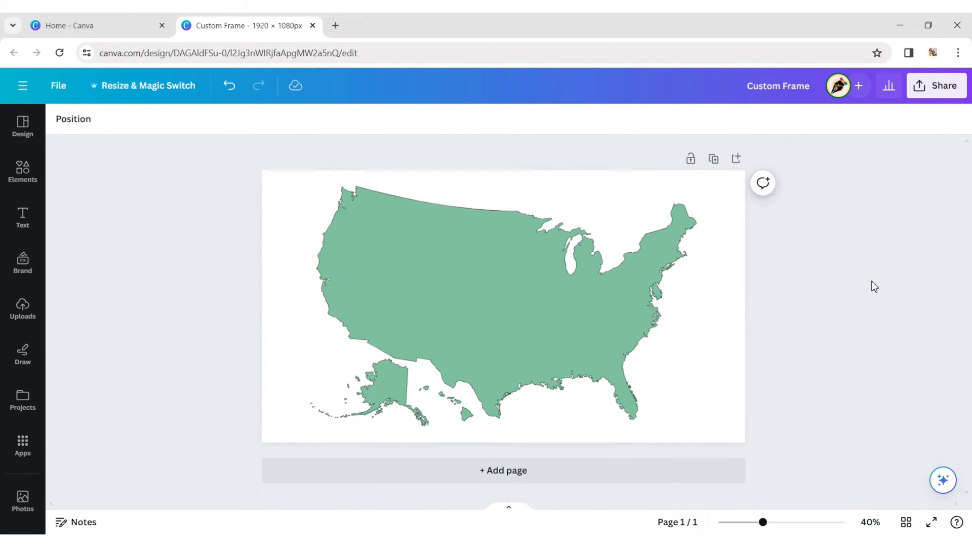
Step: Export the map design as a transparent-background PNG via Share > Download
{"action": "left_click", "coordinate": [937, 85]}
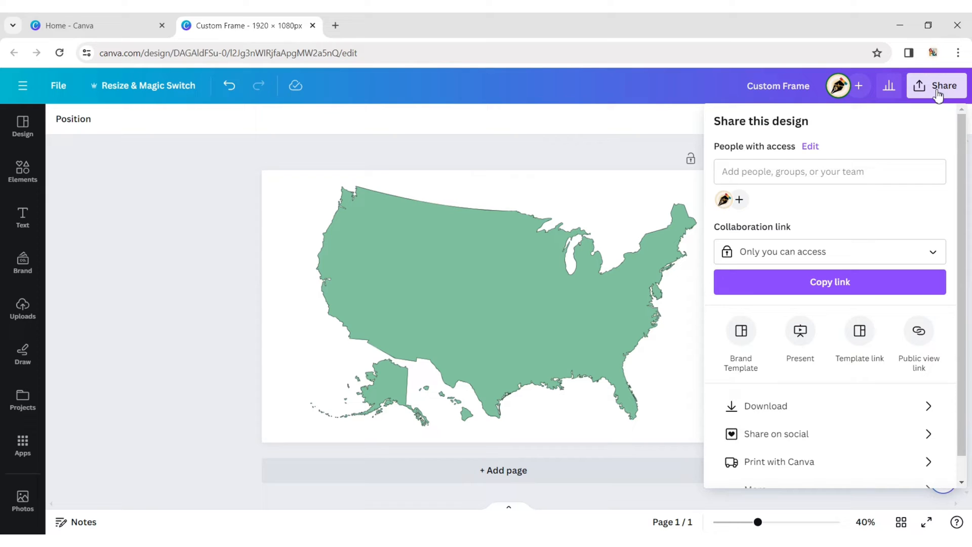
{"action": "left_click", "coordinate": [766, 406]}
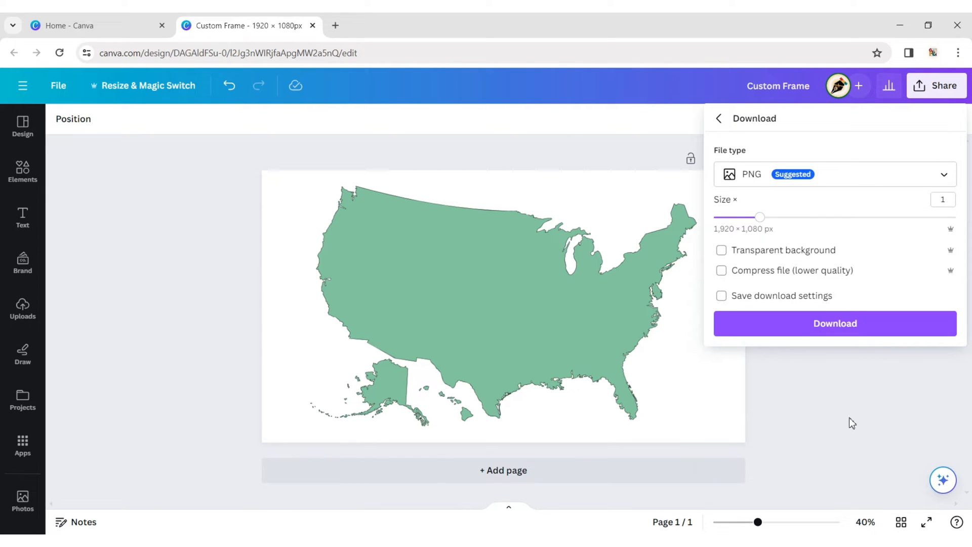
{"action": "left_click", "coordinate": [722, 250]}
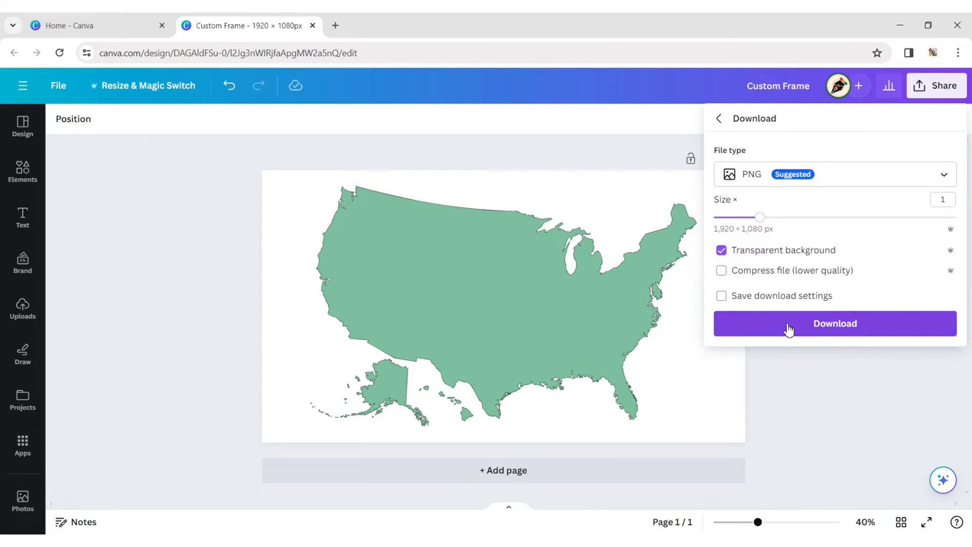
{"action": "left_click", "coordinate": [835, 324]}
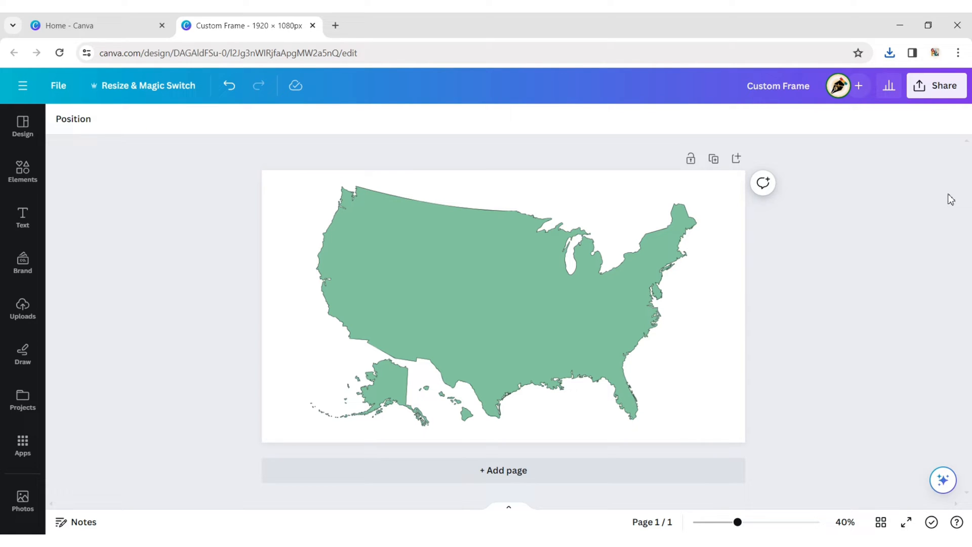
{"action": "left_click", "coordinate": [335, 25]}
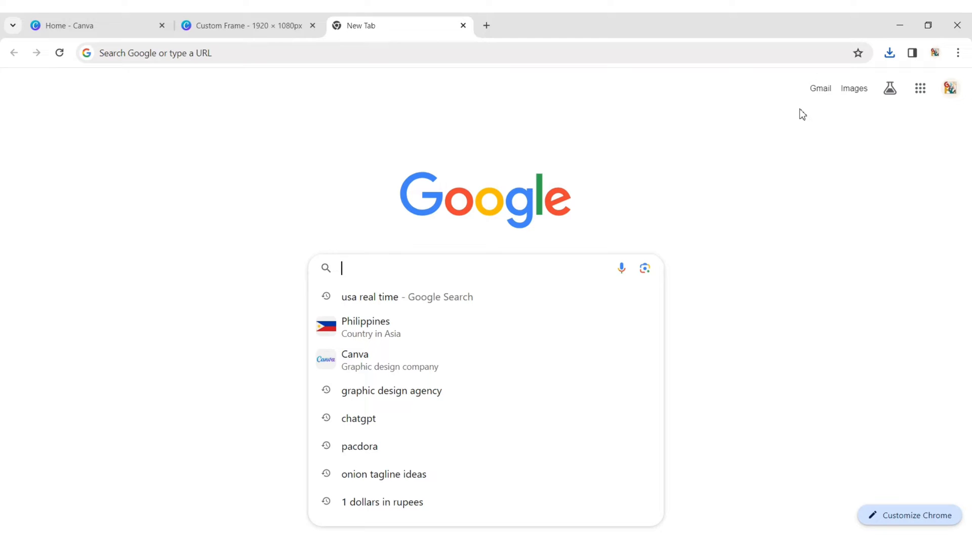
Step: Google 'photopea' and go to the Photopea online photo editor site
{"action": "type", "text": "Photo"}
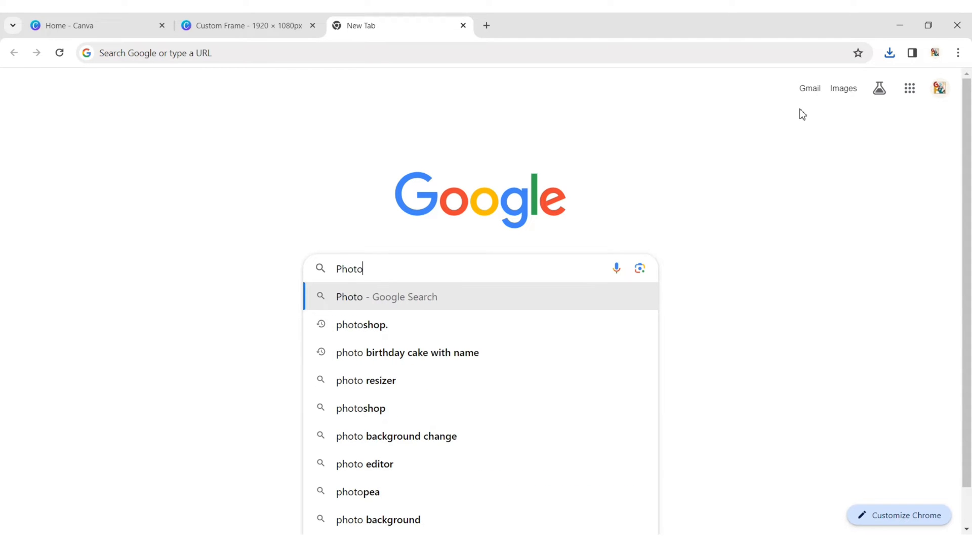
{"action": "left_click", "coordinate": [357, 491]}
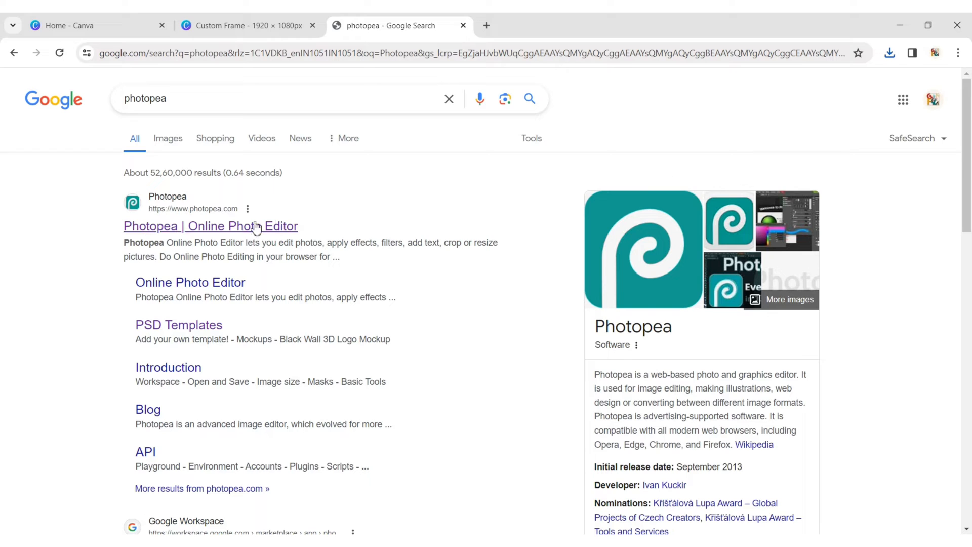
{"action": "left_click", "coordinate": [211, 226]}
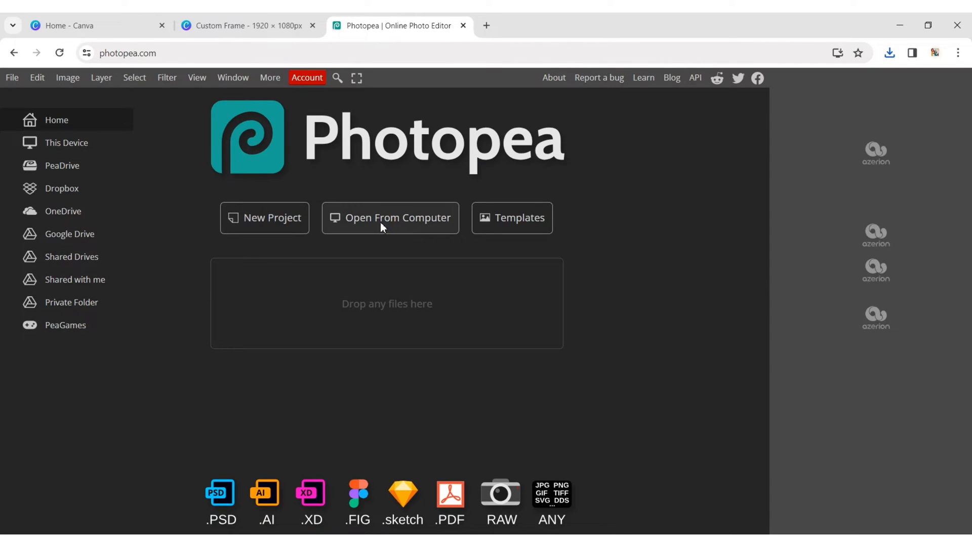
Step: Load the Custom Frame PNG from the computer and select all the map's pixels on its layer
{"action": "left_click", "coordinate": [390, 218]}
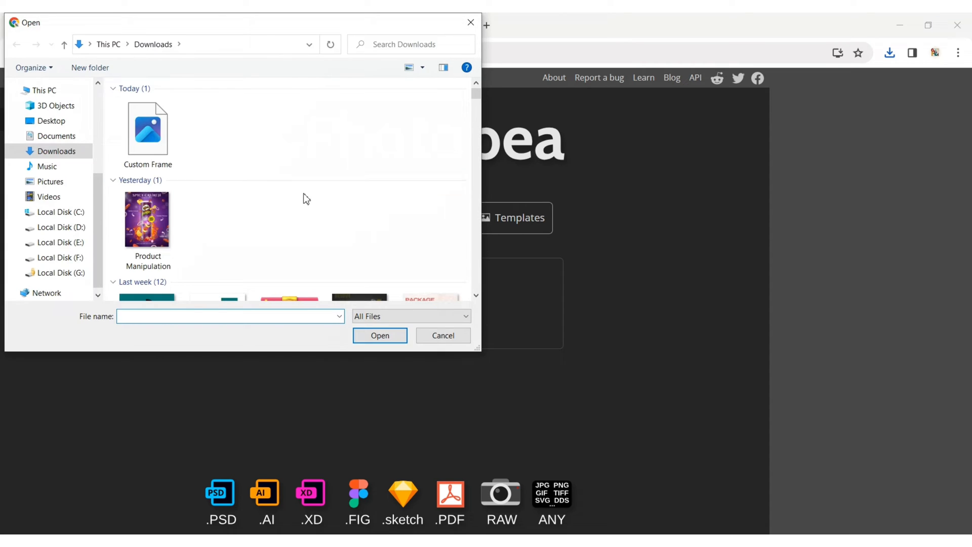
{"action": "left_click", "coordinate": [148, 130]}
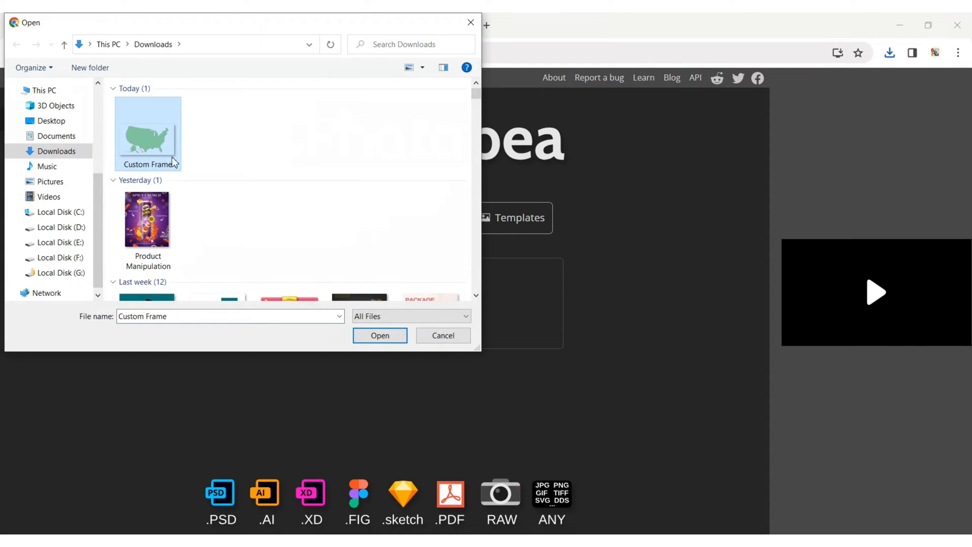
{"action": "left_click", "coordinate": [379, 336]}
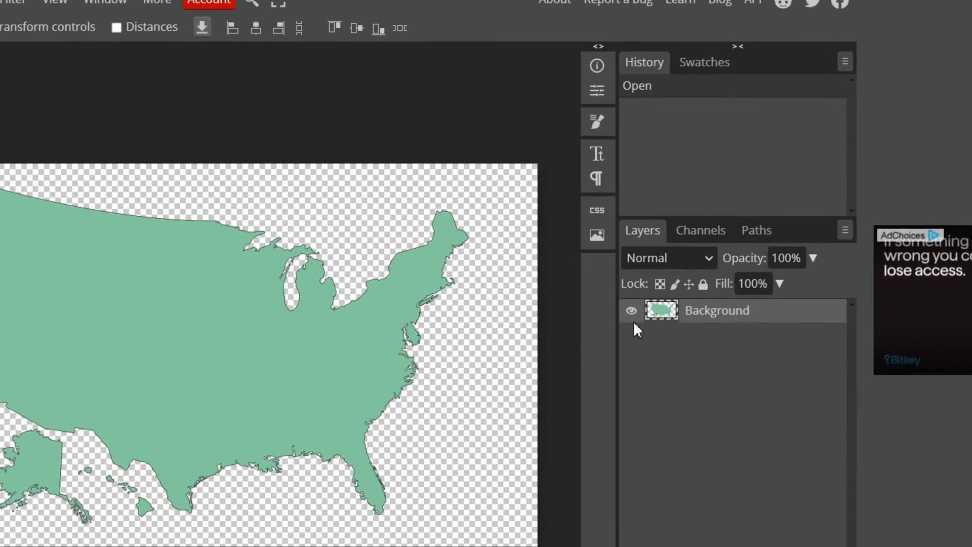
{"action": "left_click", "coordinate": [661, 310]}
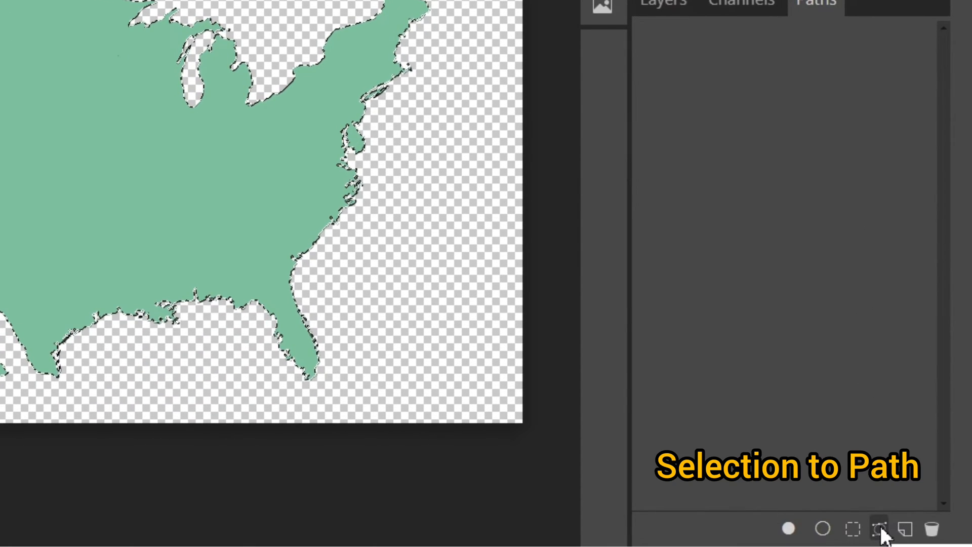
Step: Convert the map selection to a path and apply it as the layer's vector mask
{"action": "left_click", "coordinate": [101, 78]}
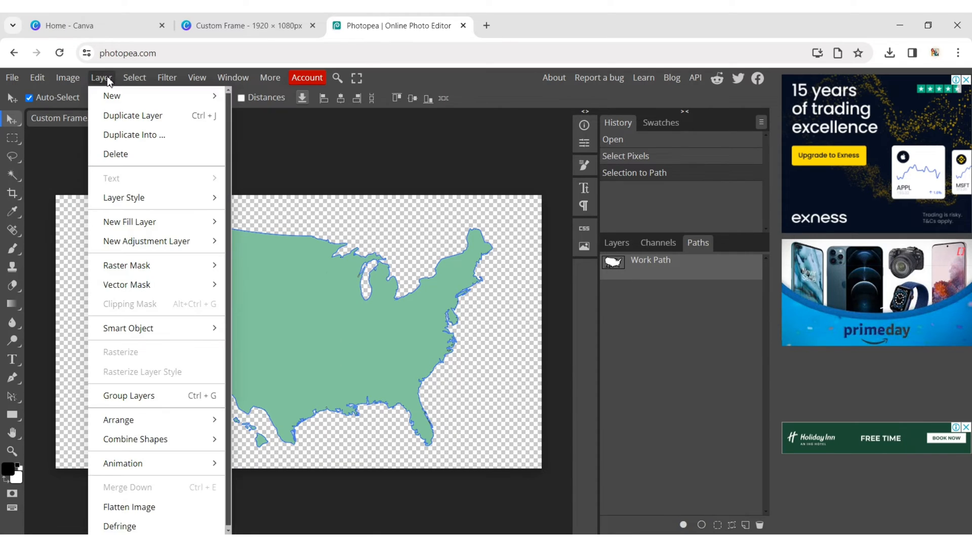
{"action": "mouse_move", "coordinate": [127, 285]}
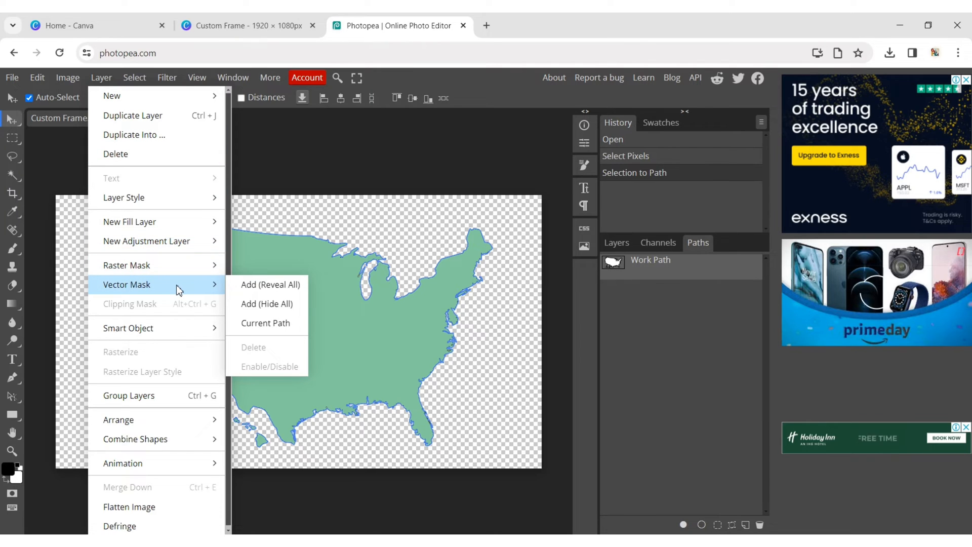
{"action": "left_click", "coordinate": [265, 323]}
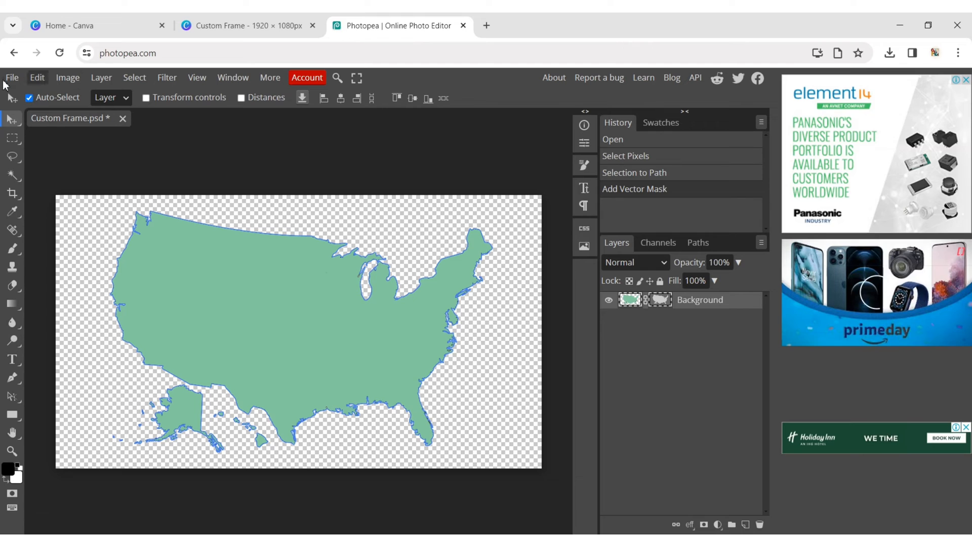
Step: Save the masked map via File > Export as PDF named 'USA Custom Frame' and return to Canva
{"action": "left_click", "coordinate": [11, 78]}
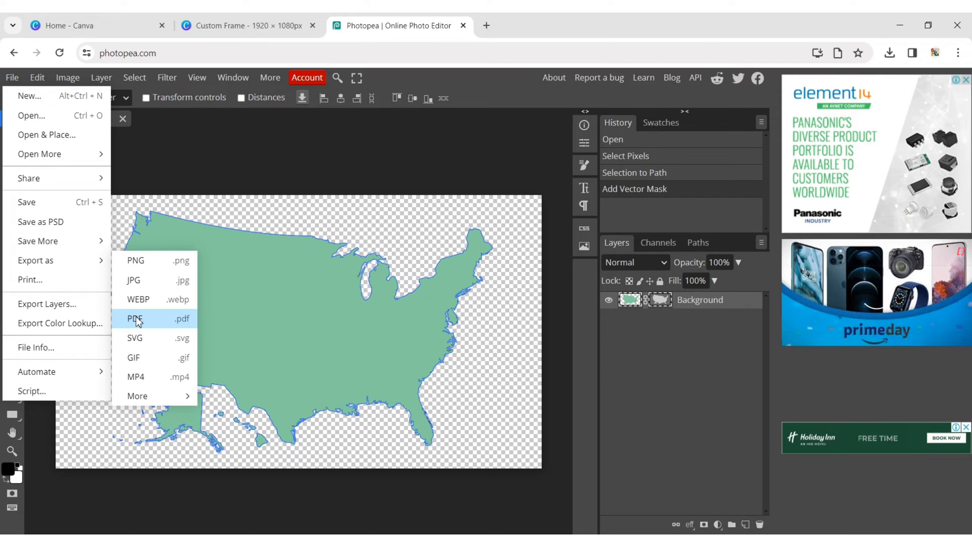
{"action": "left_click", "coordinate": [135, 319]}
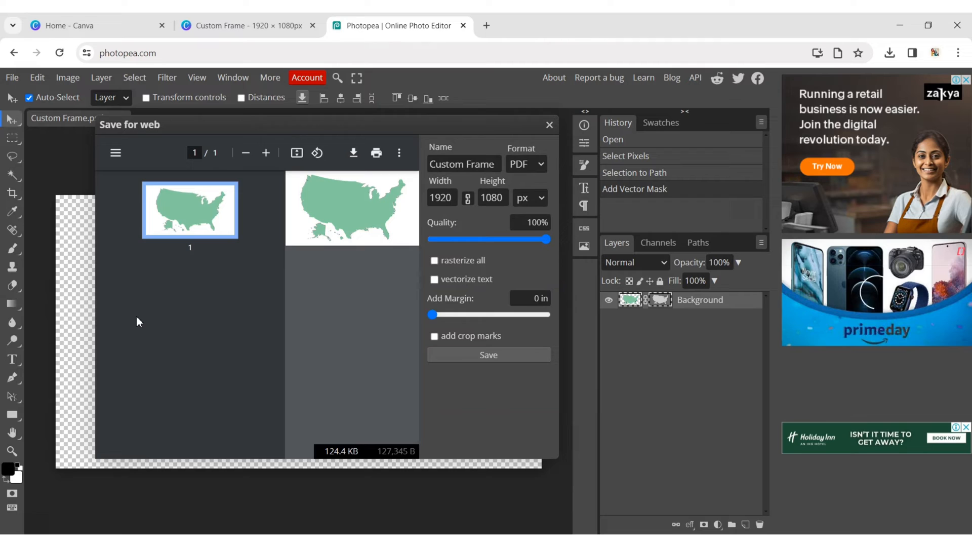
{"action": "left_click", "coordinate": [463, 164]}
{"action": "type", "text": "USA "}
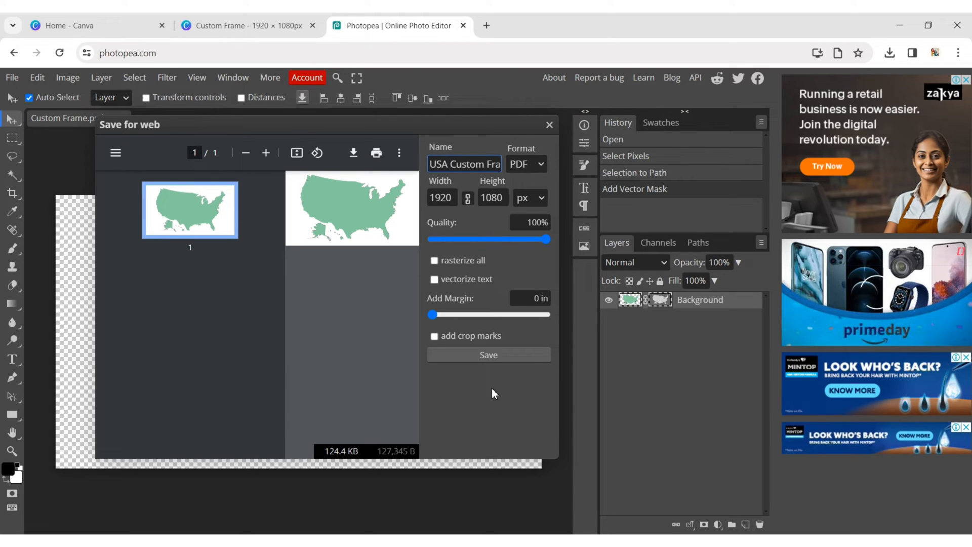
{"action": "left_click", "coordinate": [488, 355]}
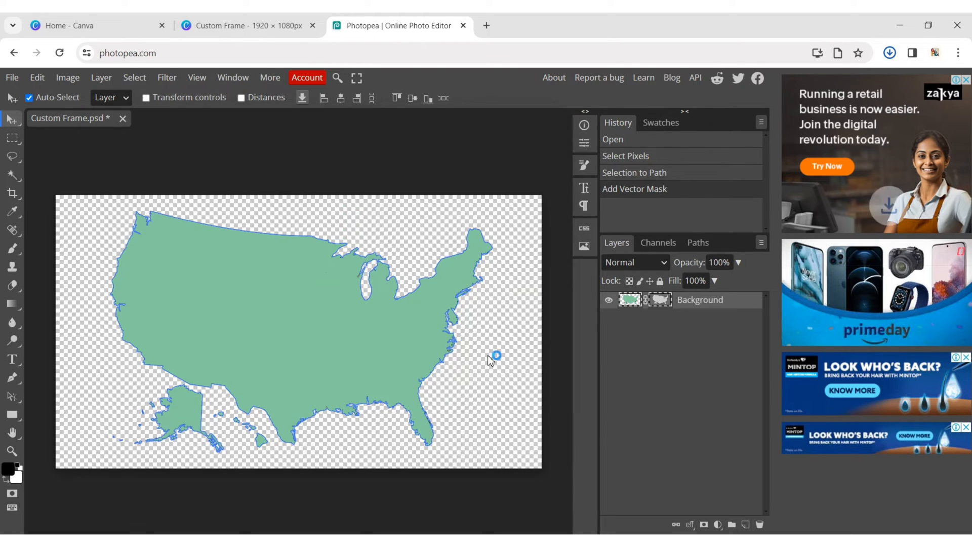
{"action": "left_click", "coordinate": [890, 52]}
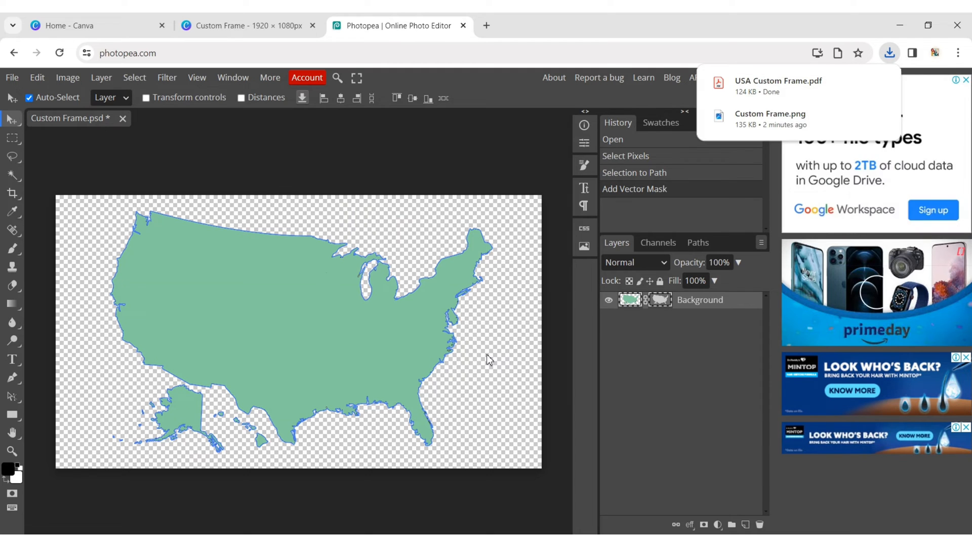
{"action": "left_click", "coordinate": [93, 26]}
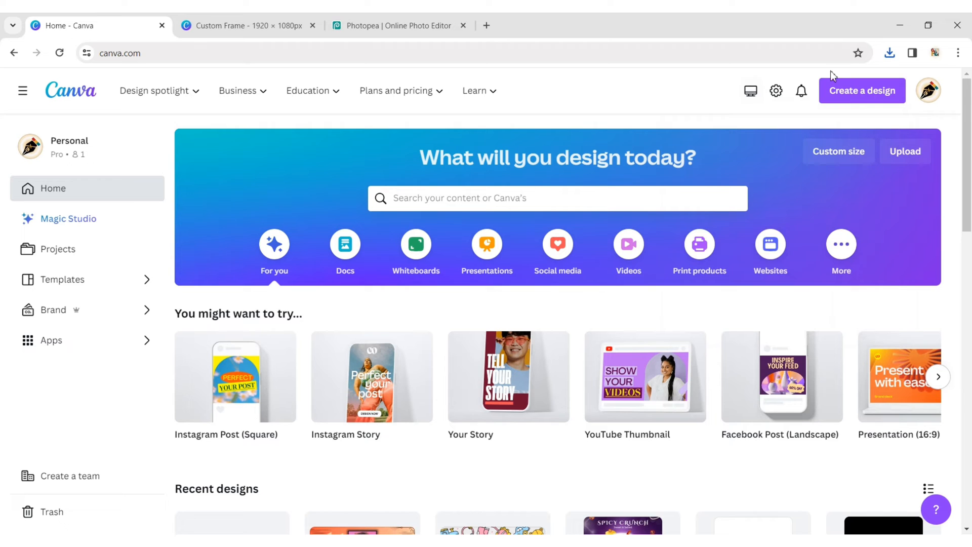
Step: Drag USA Custom Frame.pdf from Chrome downloads onto Canva to open it as a new design
{"action": "left_click", "coordinate": [889, 53]}
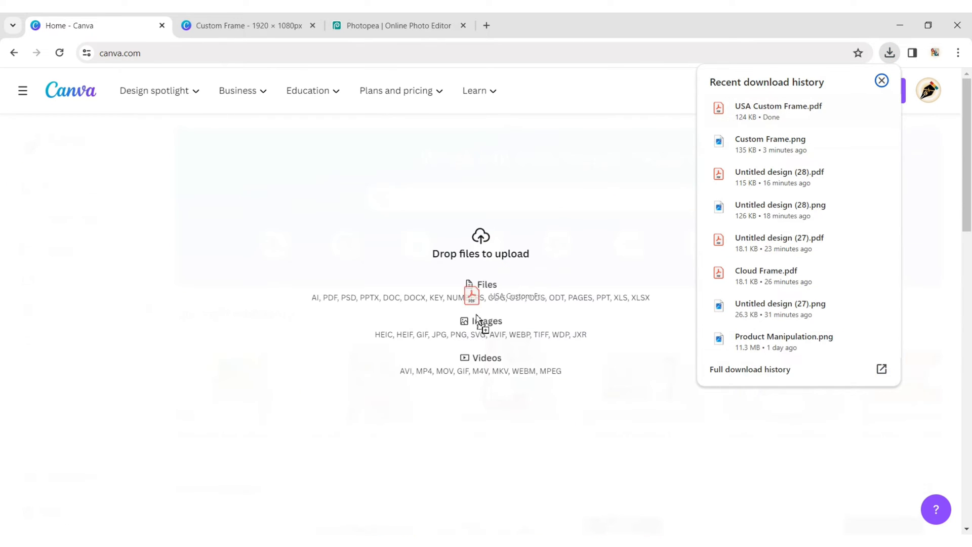
{"action": "left_click", "coordinate": [881, 81]}
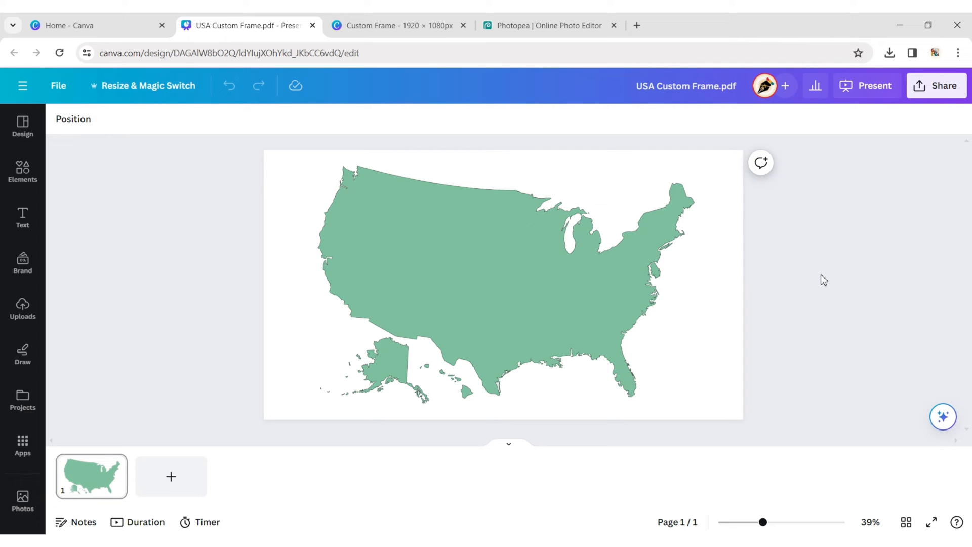
Step: Delete the green image from the map shape, leaving an empty map-shaped photo frame
{"action": "left_click", "coordinate": [577, 260]}
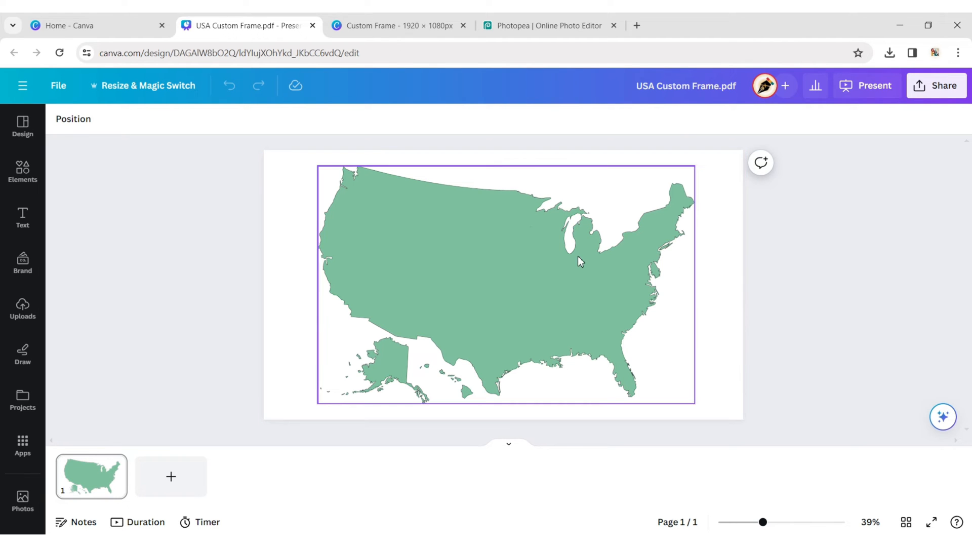
{"action": "left_click", "coordinate": [507, 198]}
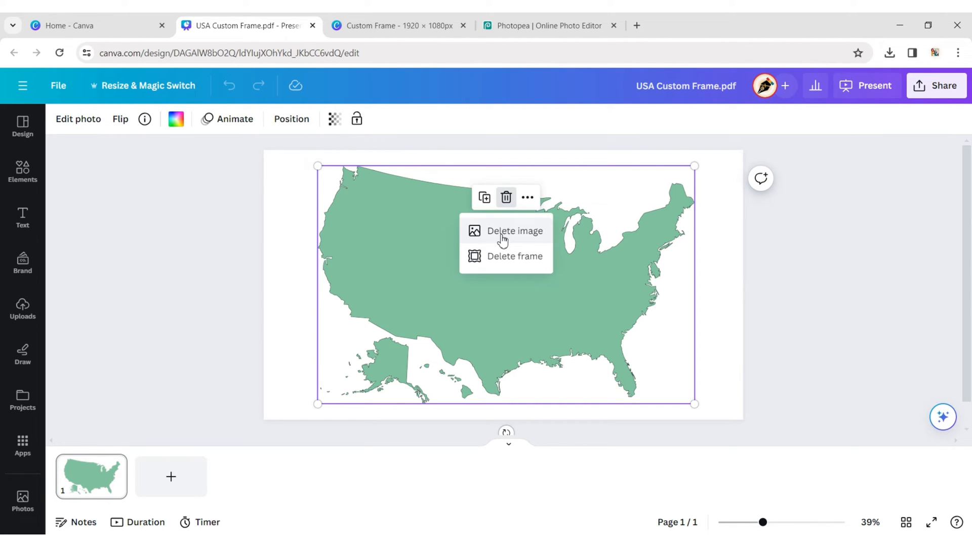
{"action": "left_click", "coordinate": [515, 230]}
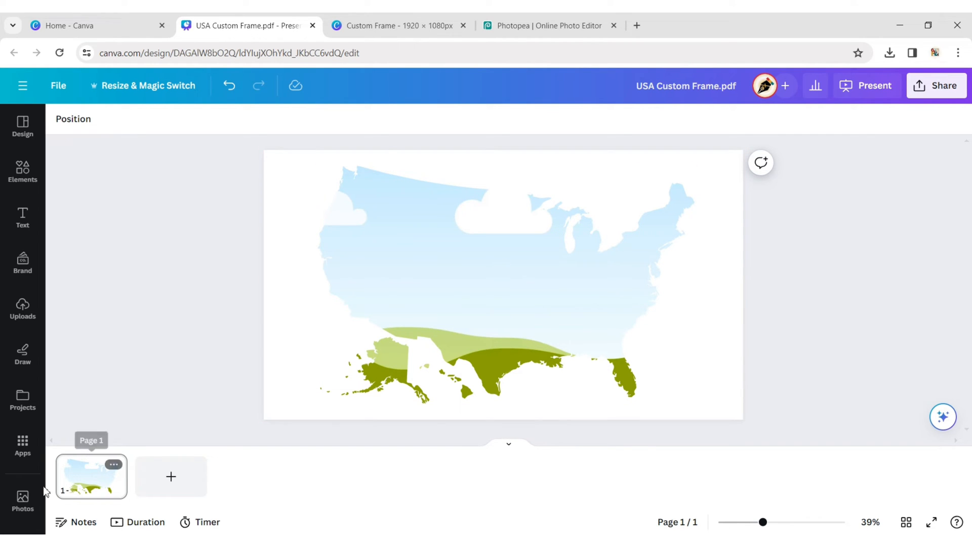
{"action": "left_click", "coordinate": [22, 499]}
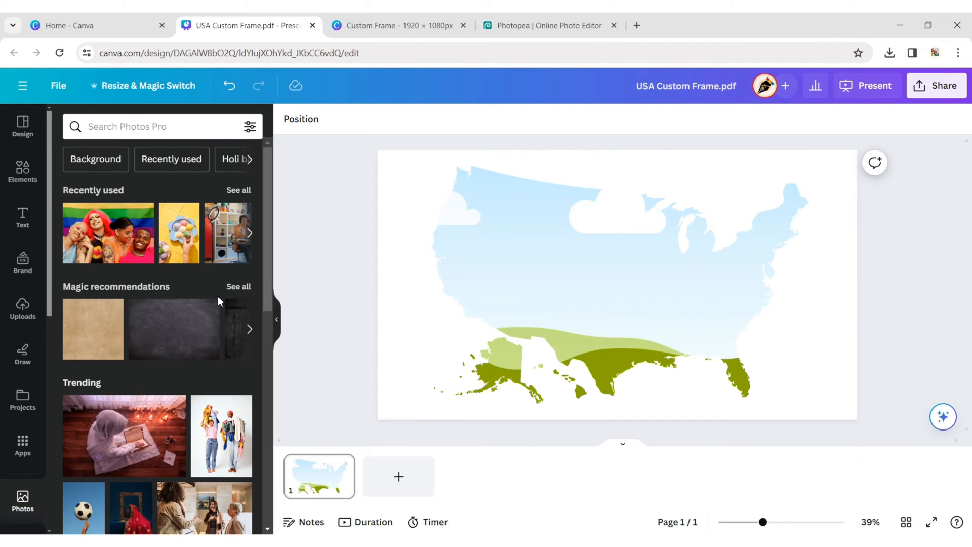
Step: Search Photos for 'usa flag' and drop the flag photo into the map frame
{"action": "left_click", "coordinate": [239, 286]}
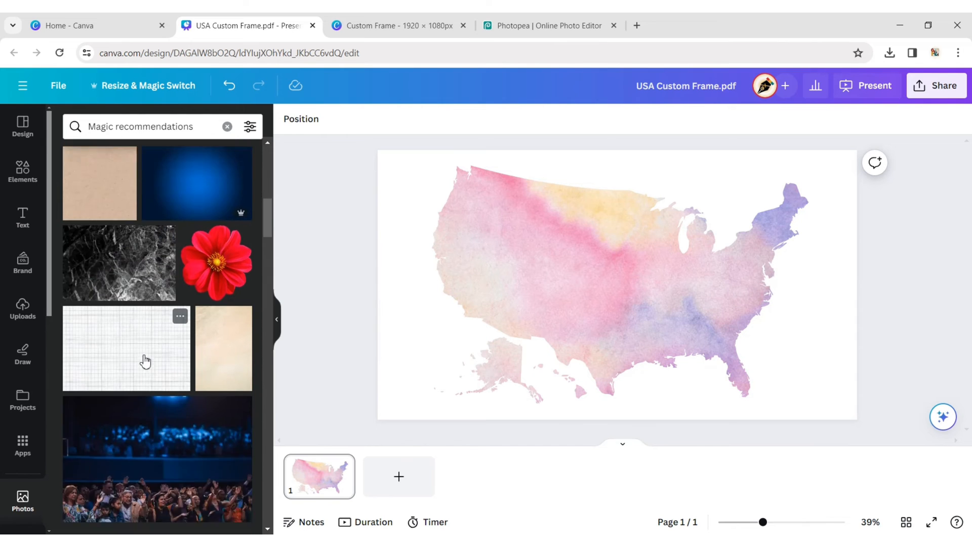
{"action": "scroll", "scroll_direction": "down", "scroll_amount": 3}
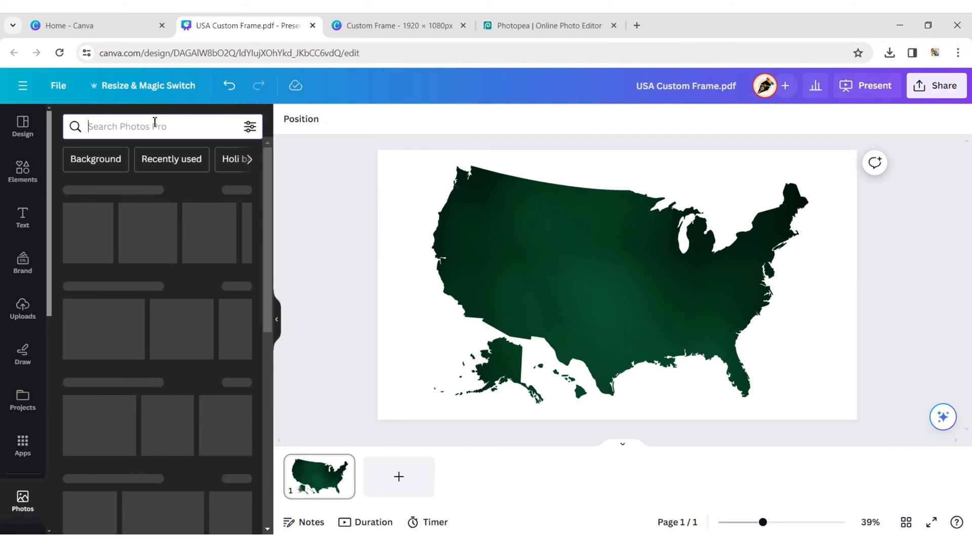
{"action": "type", "text": "usa flag"}
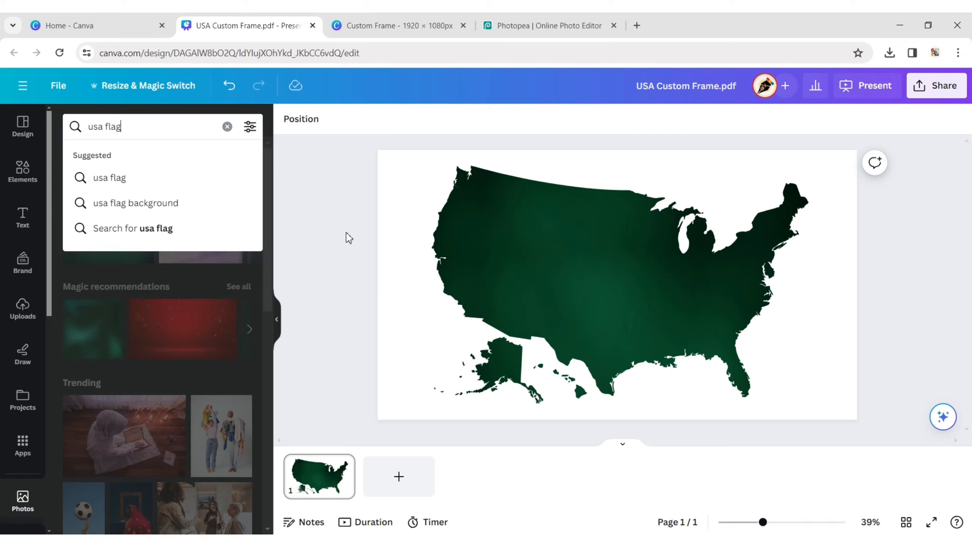
{"action": "key", "text": "Enter"}
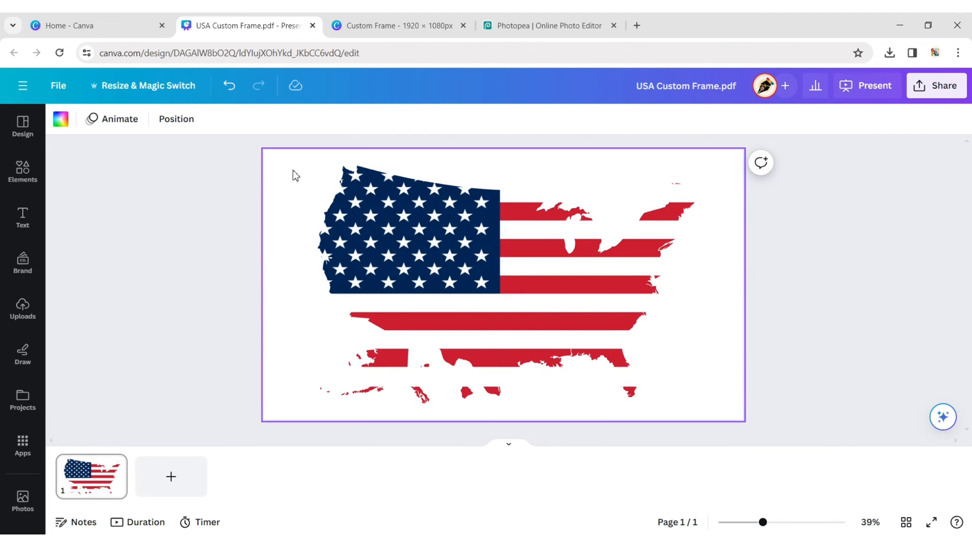
{"action": "left_click", "coordinate": [60, 119]}
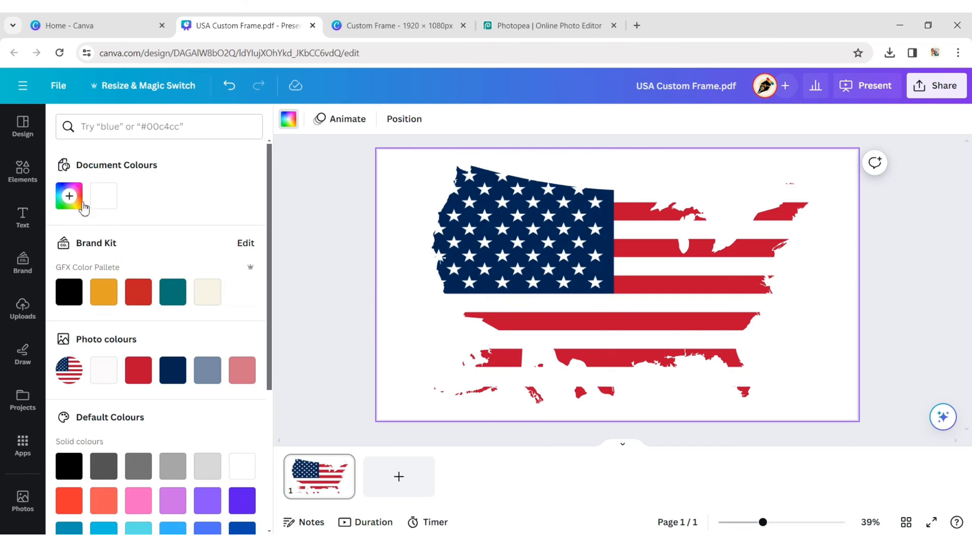